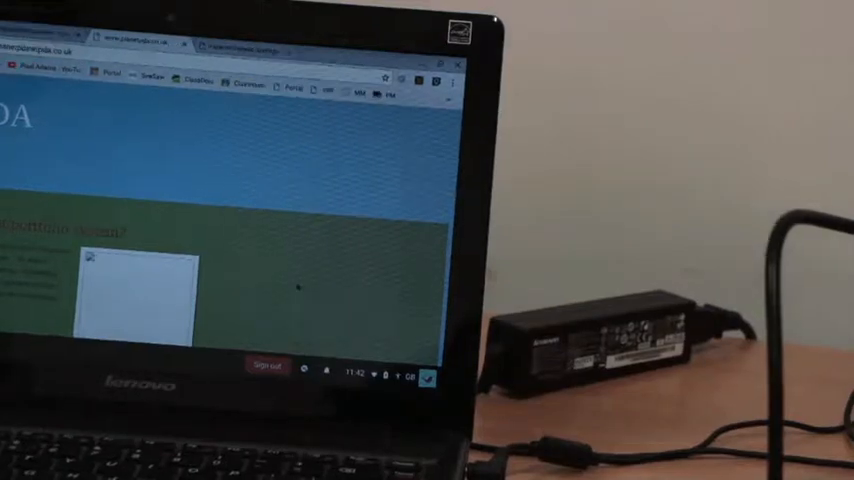
- Open the system tray menu from the bottom-right status area to reveal Accessibility and network options
{"action": "left_click", "coordinate": [428, 378]}
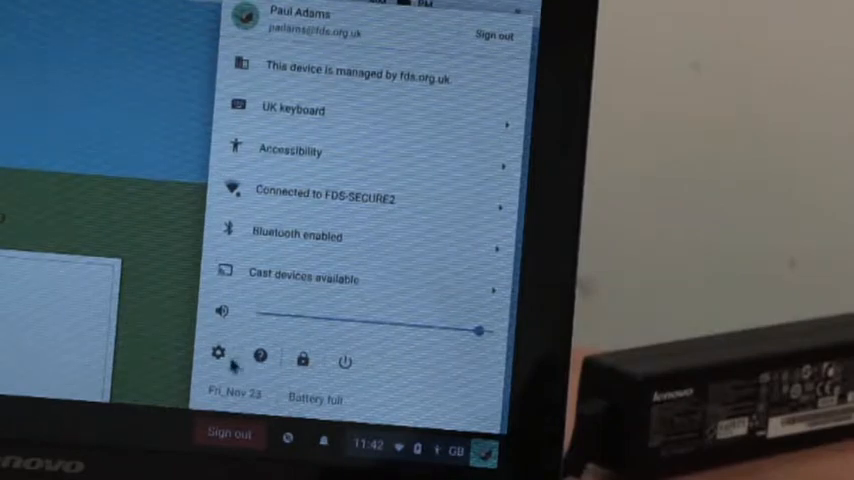
{"action": "mouse_move", "coordinate": [218, 357]}
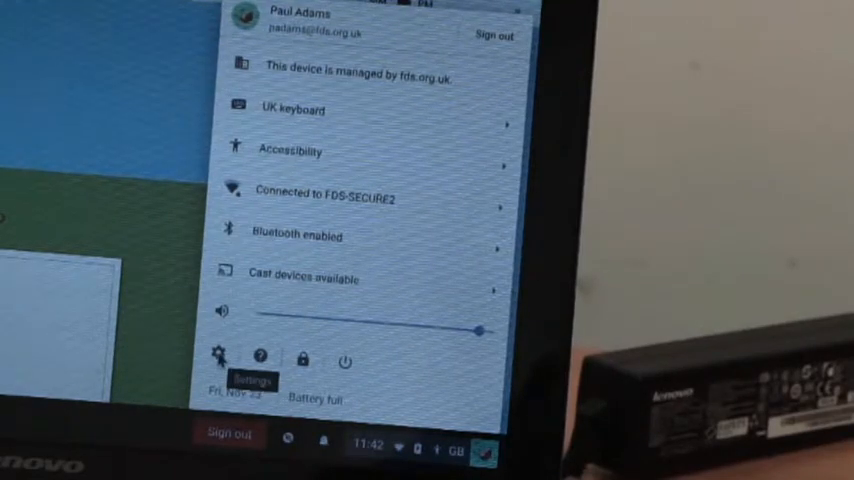